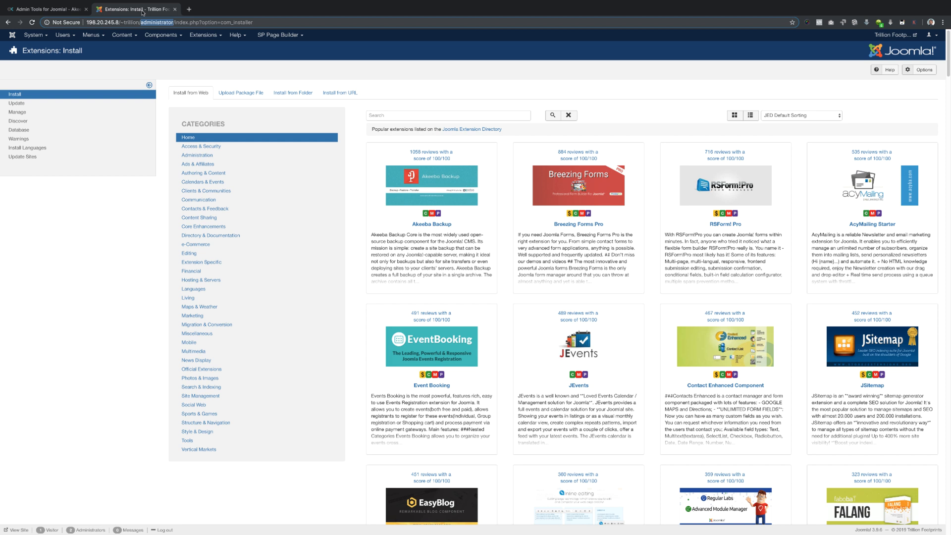
mouse_move(161, 46)
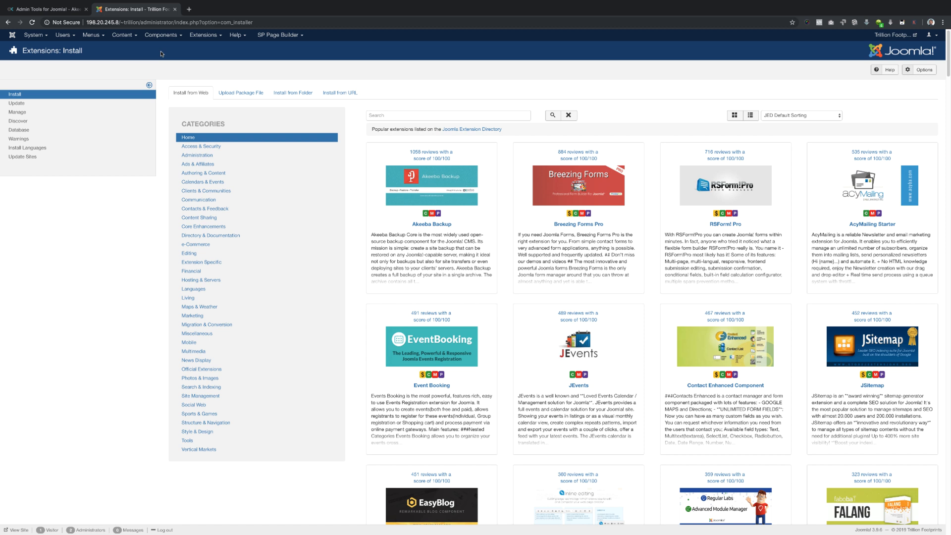
Switch between browser tabs, landing on the Akeeba Admin Tools product page
click(45, 9)
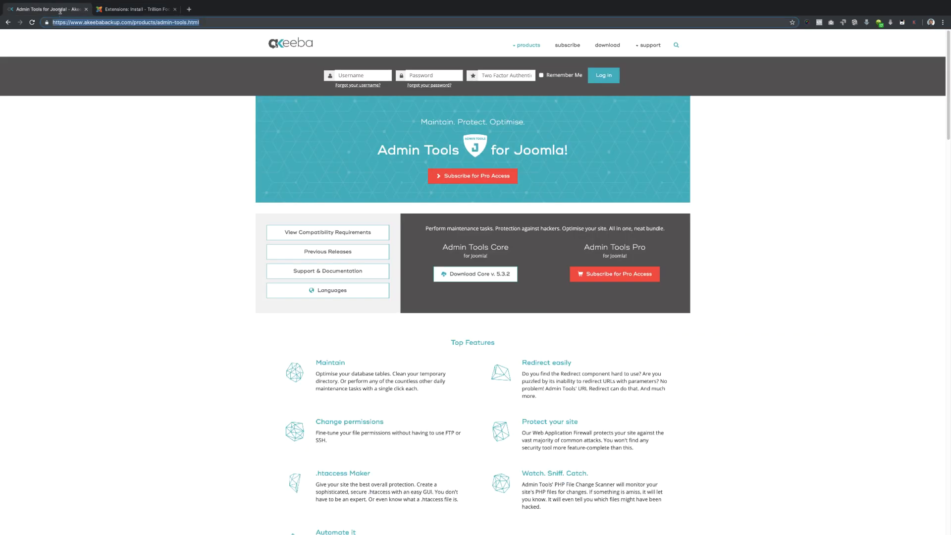
mouse_move(445, 235)
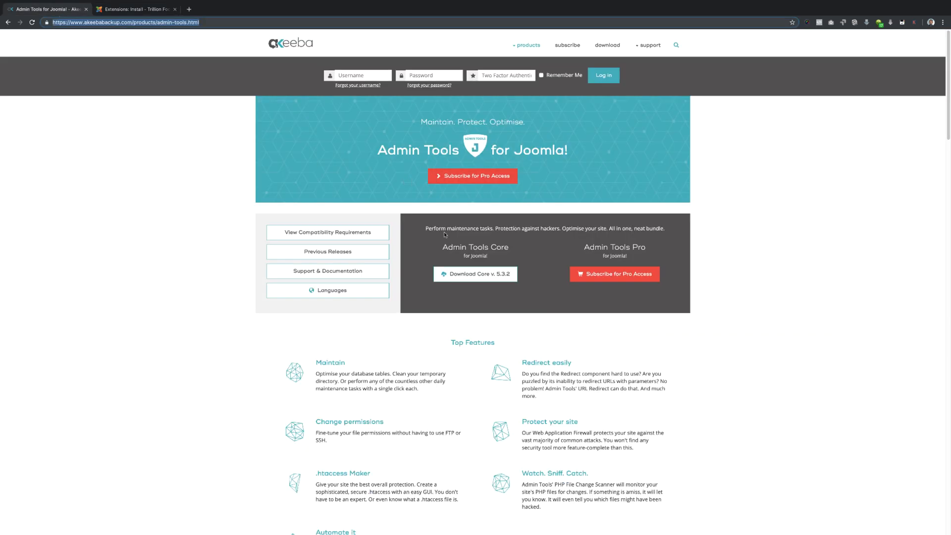
mouse_move(475, 274)
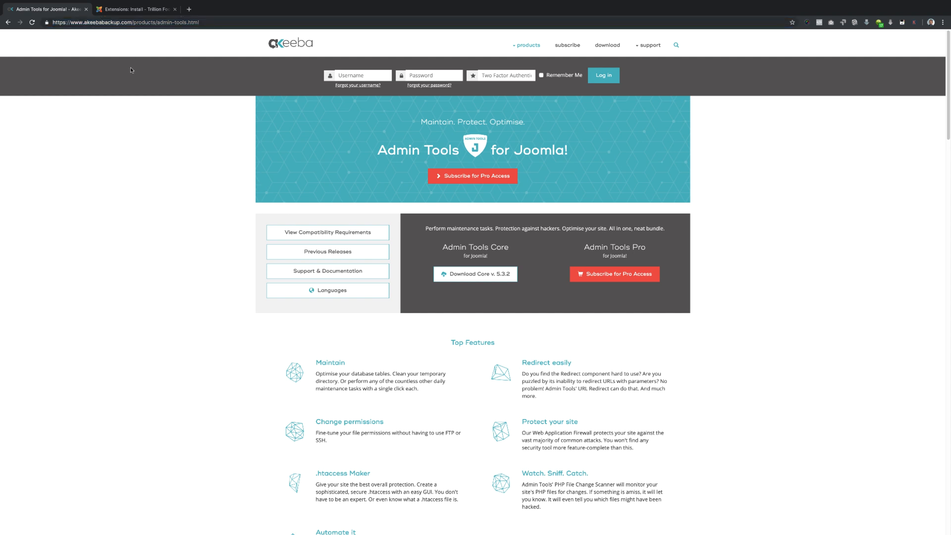
mouse_move(226, 132)
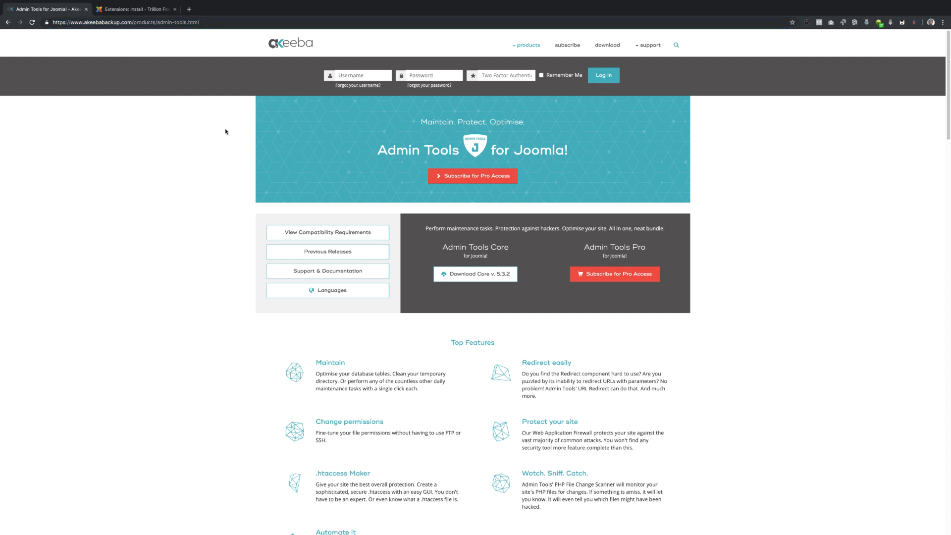
mouse_move(129, 23)
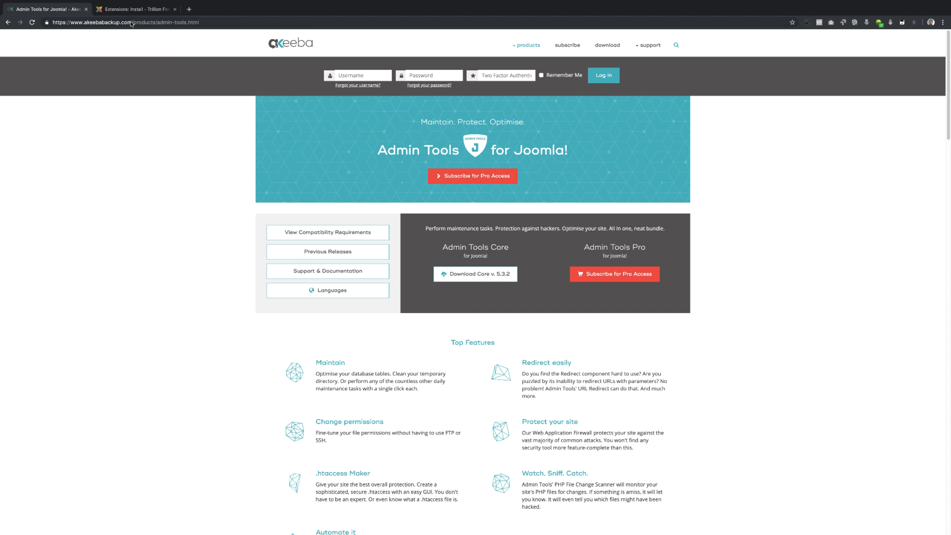
click(135, 9)
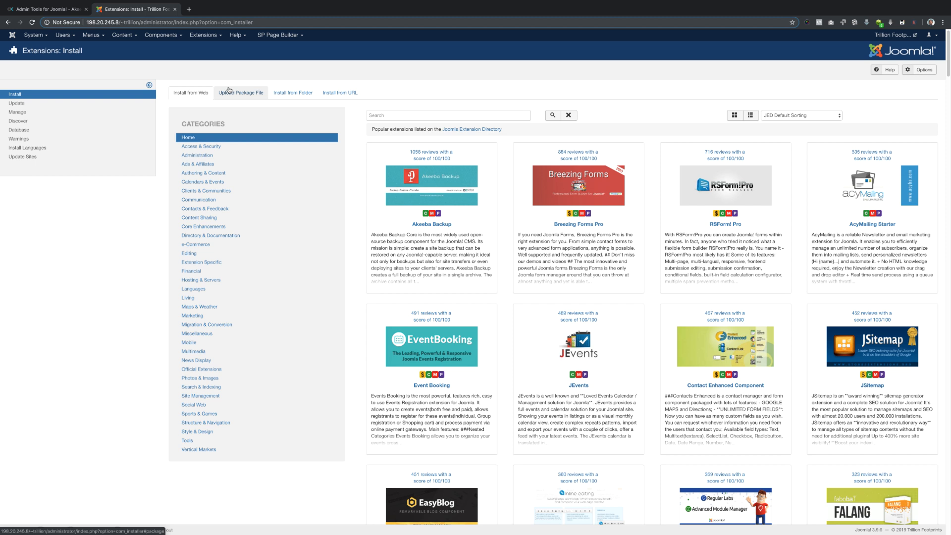
mouse_move(230, 61)
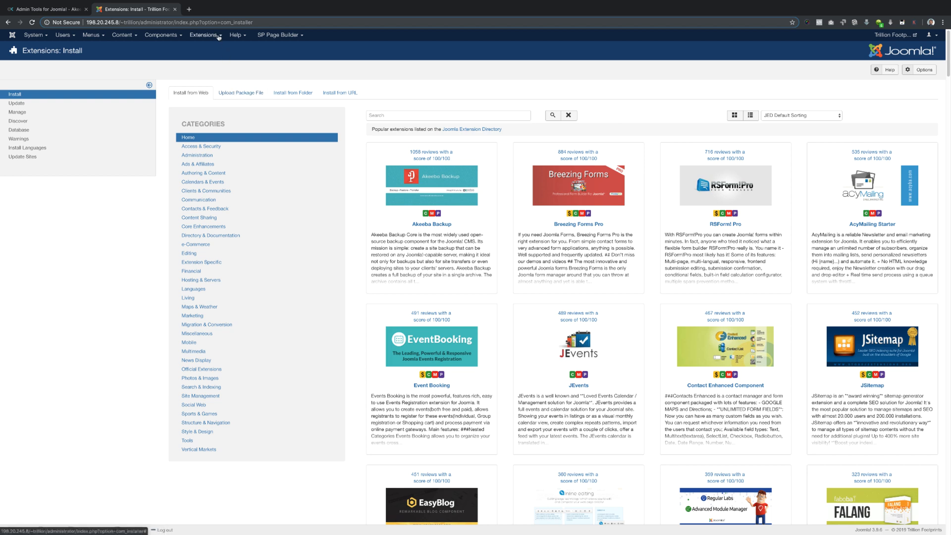
click(45, 9)
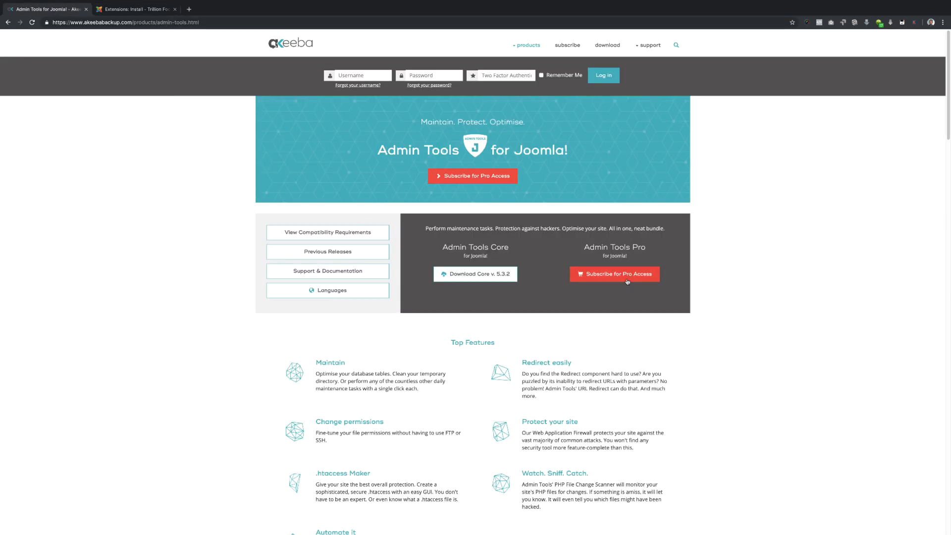
mouse_move(614, 273)
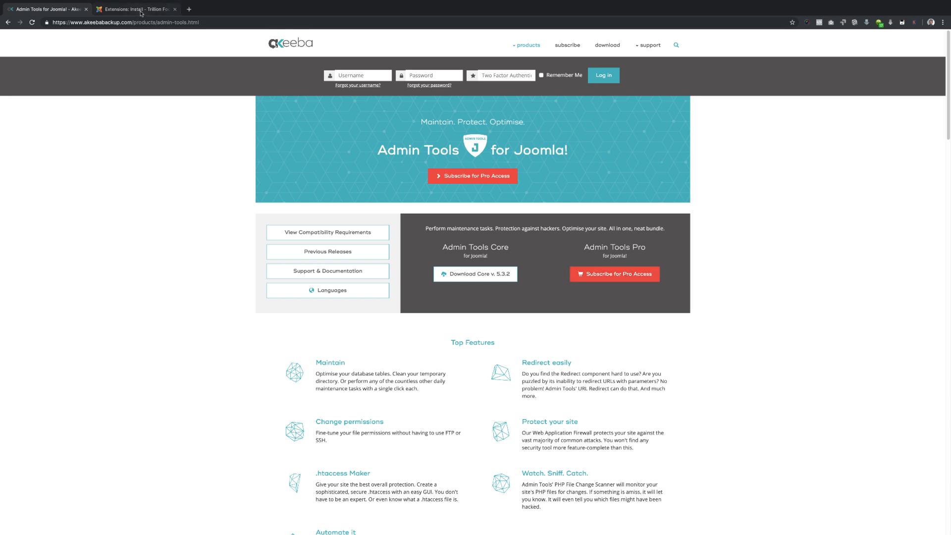
mouse_move(137, 9)
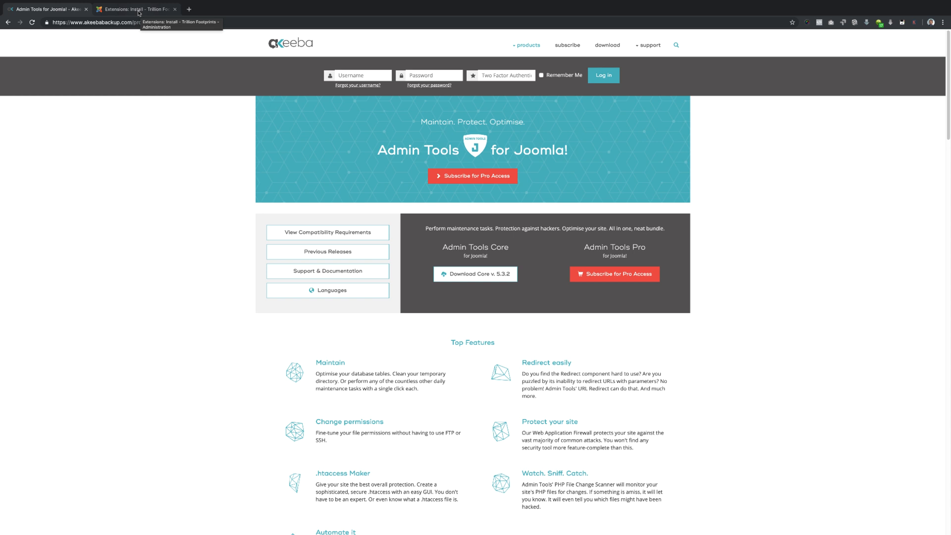
mouse_move(627, 287)
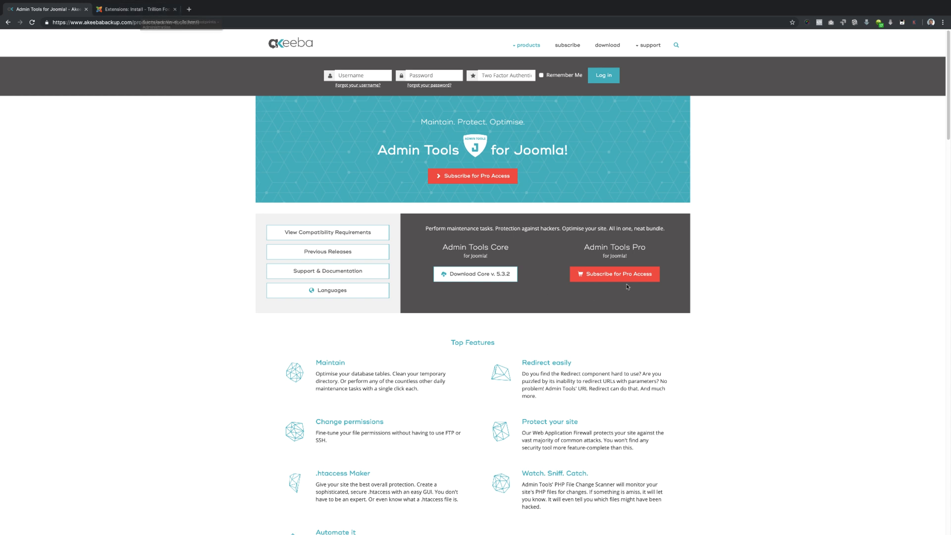
mouse_move(614, 273)
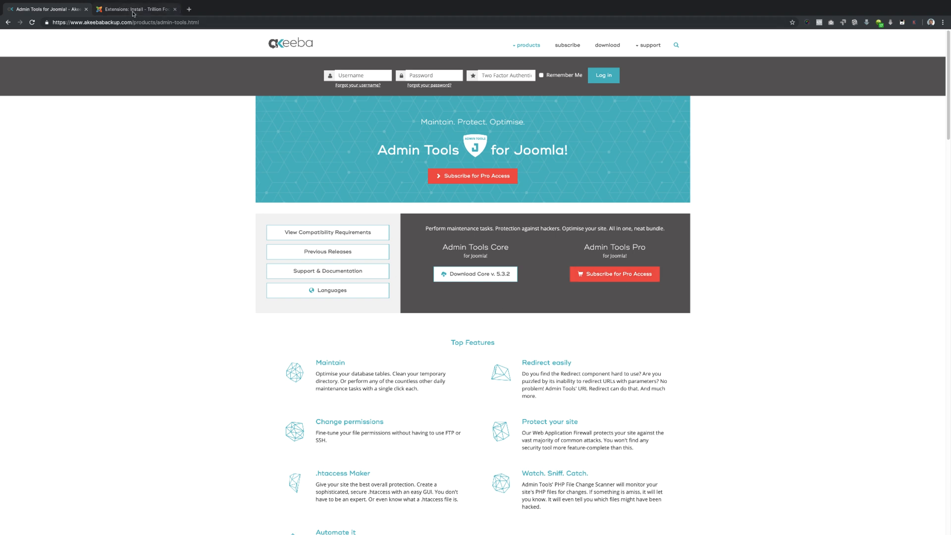
mouse_move(135, 9)
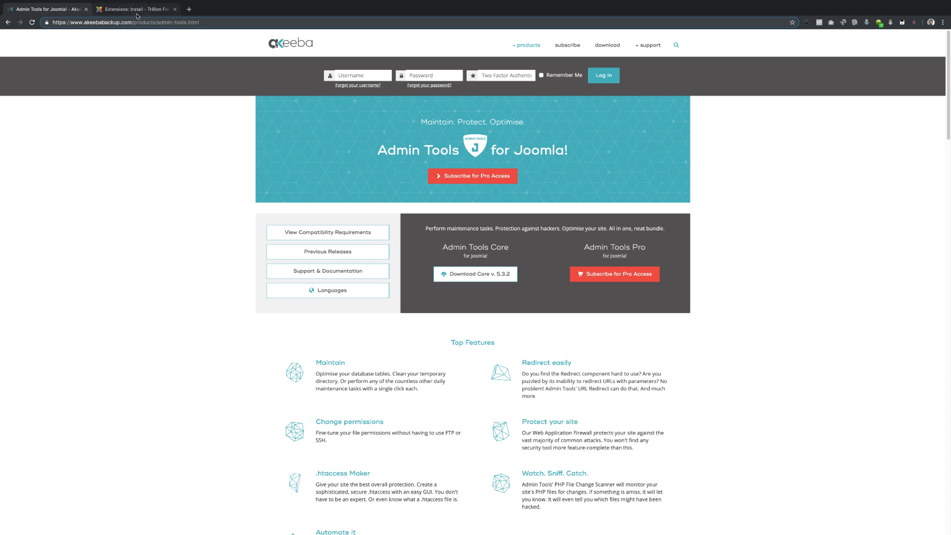
mouse_move(136, 9)
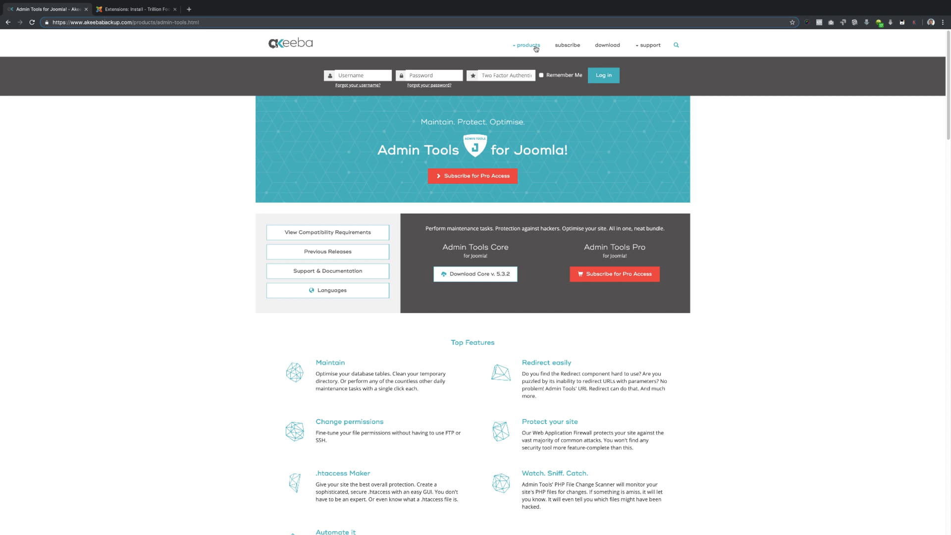
mouse_move(555, 59)
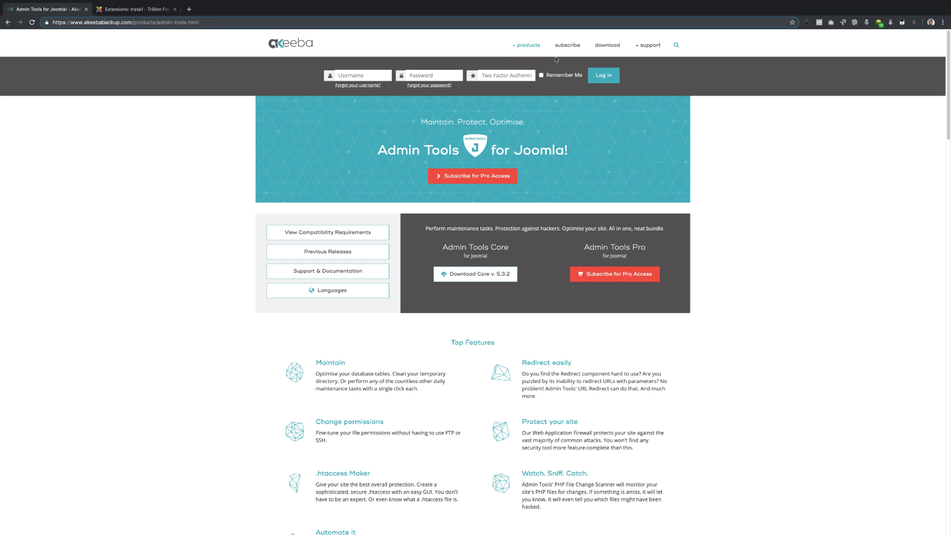
Glance at Akeeba's product list, then return to Joomla's Extensions > Install page
click(526, 45)
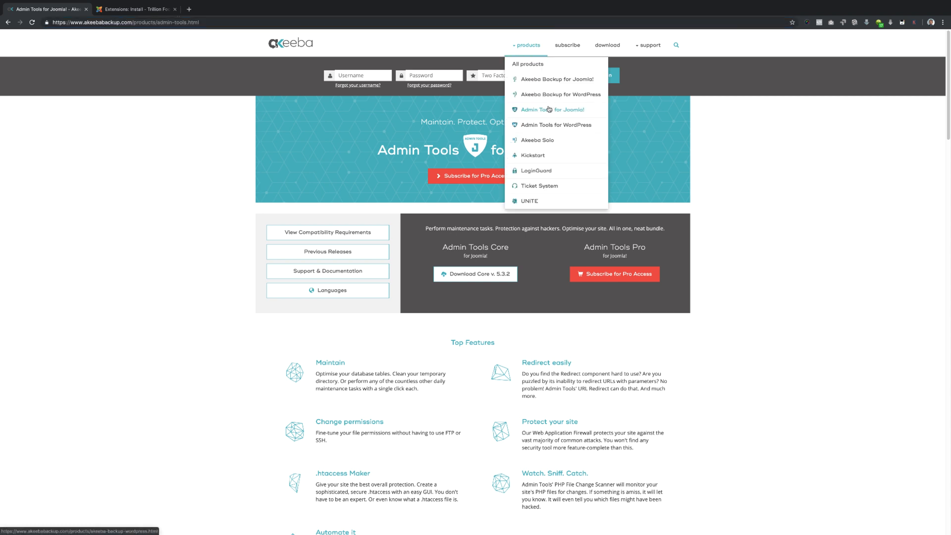
mouse_move(667, 157)
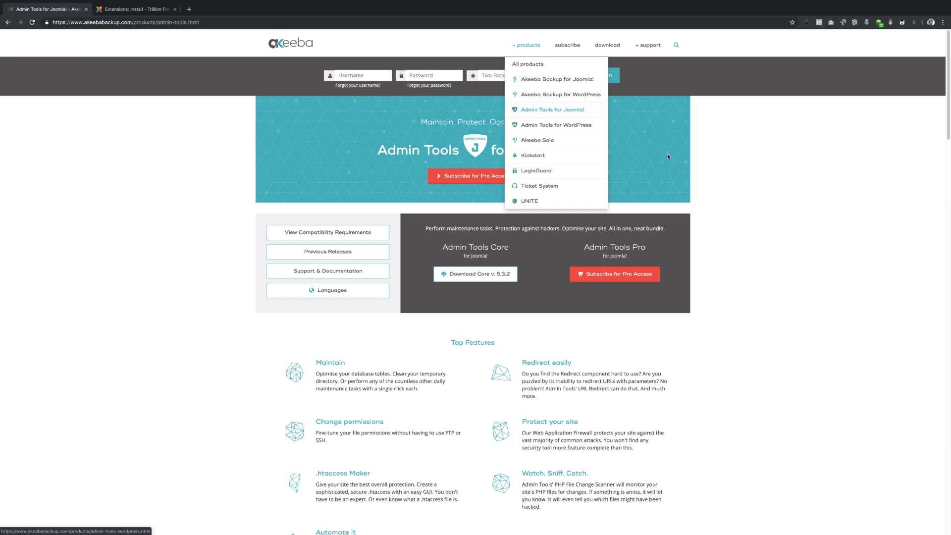
mouse_move(474, 273)
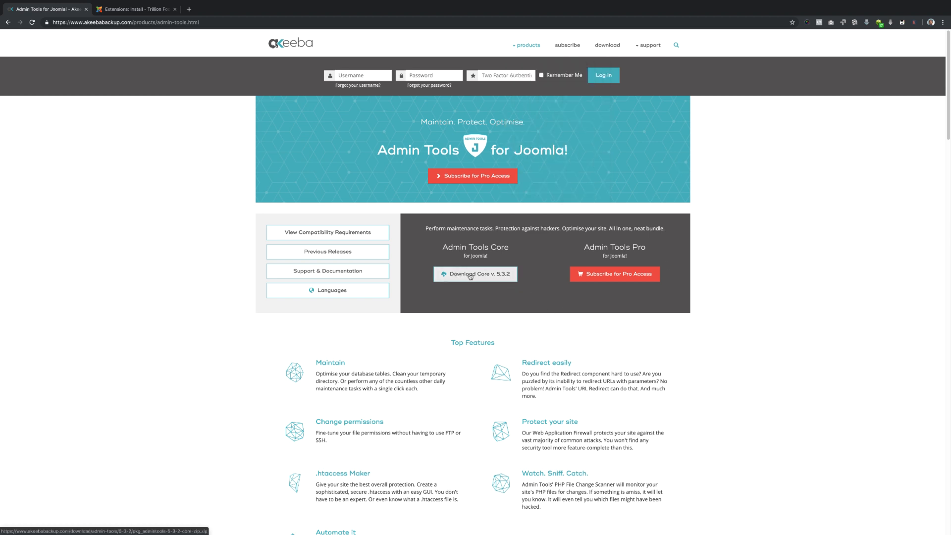
mouse_move(614, 274)
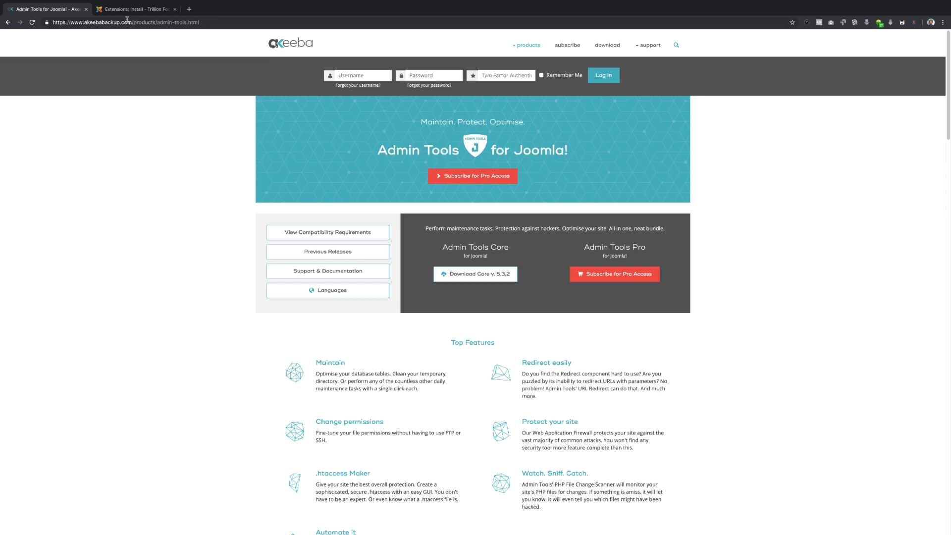
click(135, 8)
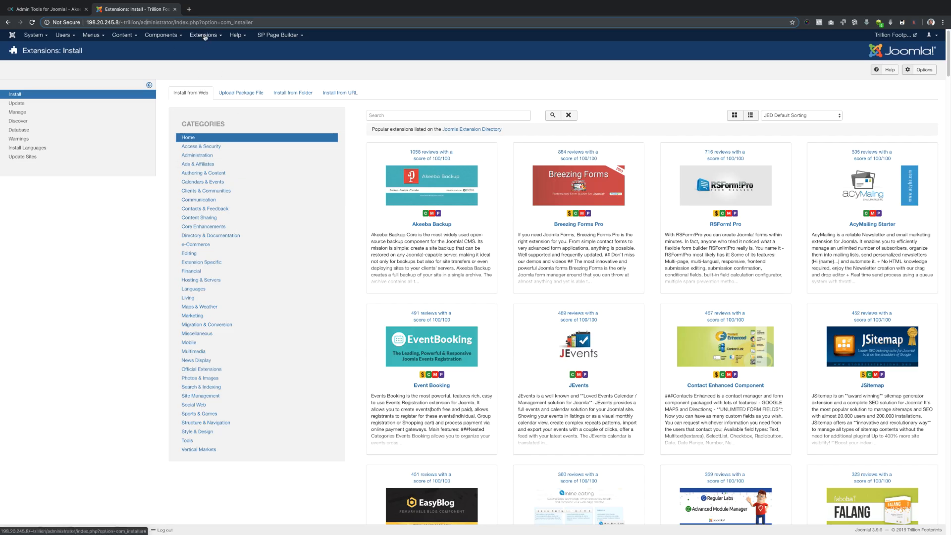
click(204, 35)
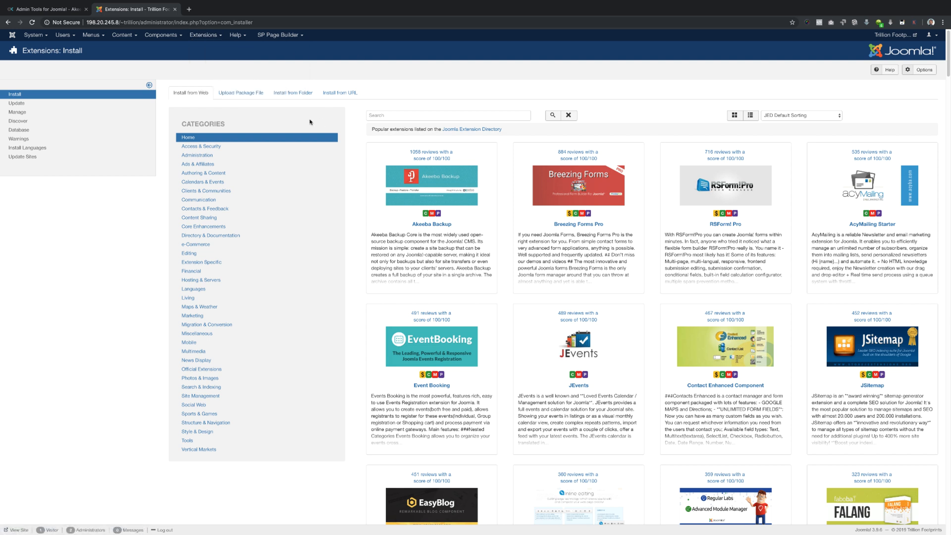
Choose the Upload Package File option in the extension installer
click(242, 92)
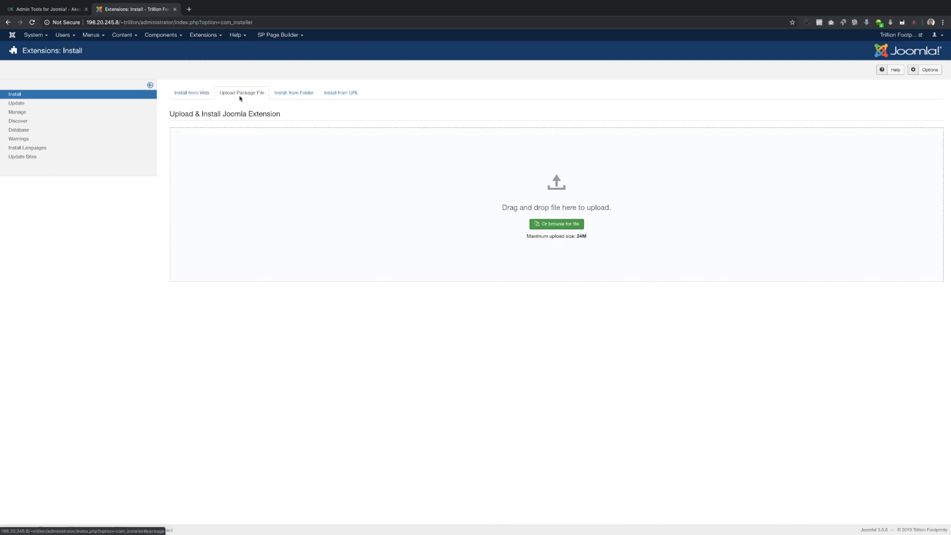
mouse_move(517, 221)
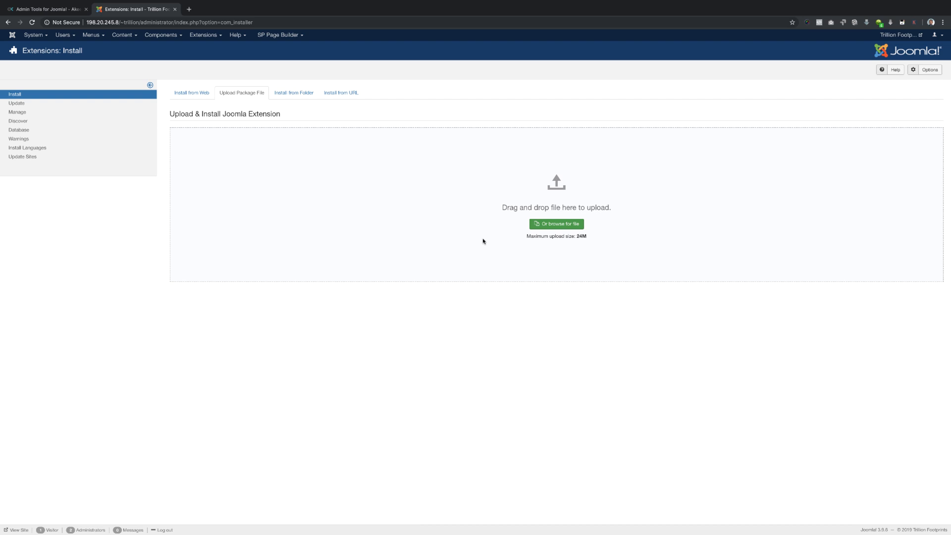
mouse_move(161, 35)
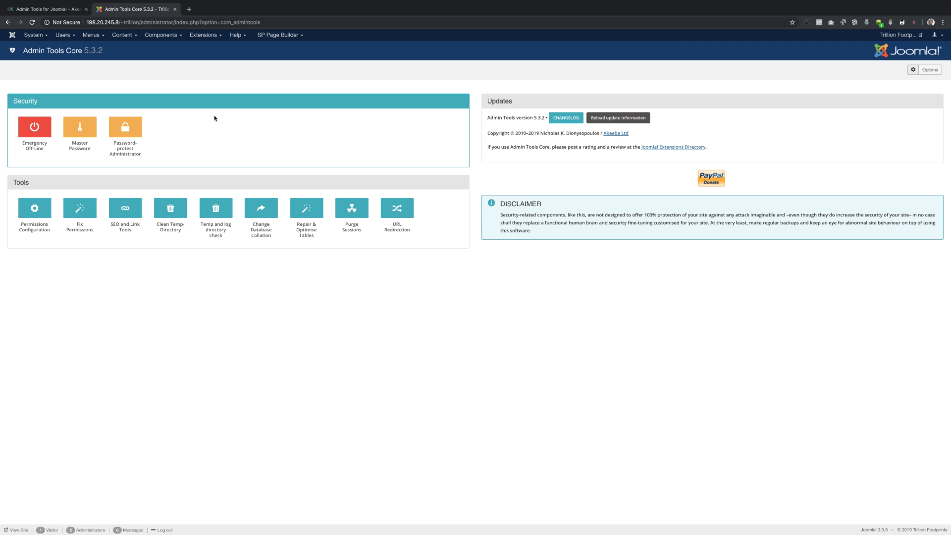
mouse_move(162, 172)
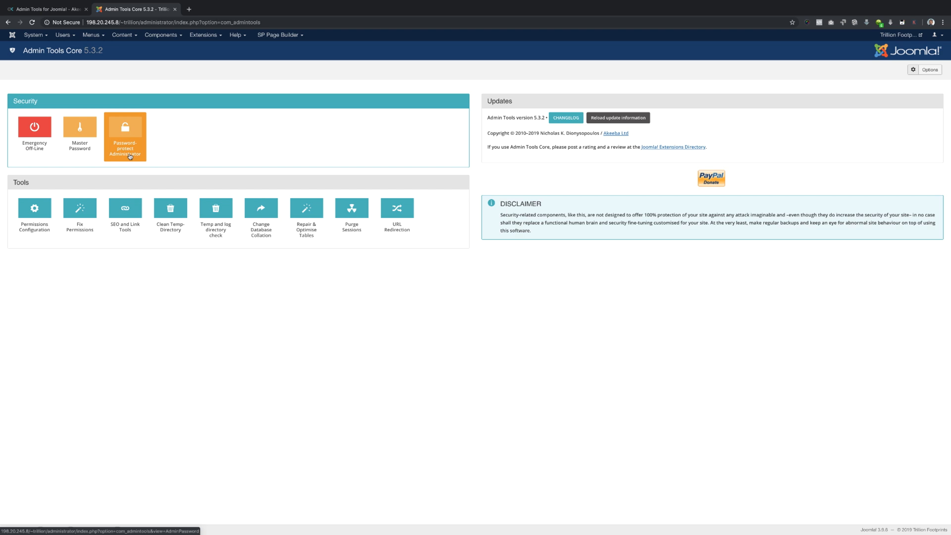
mouse_move(172, 23)
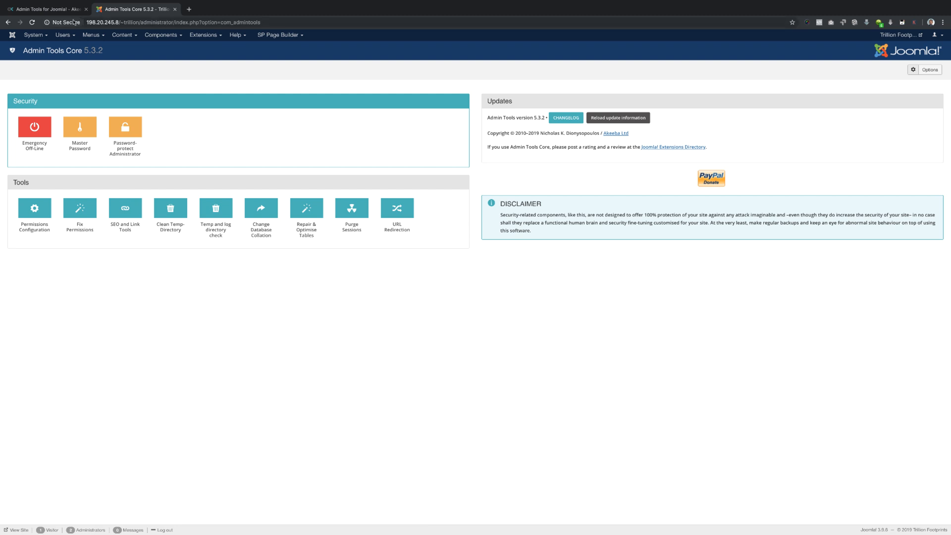
mouse_move(270, 160)
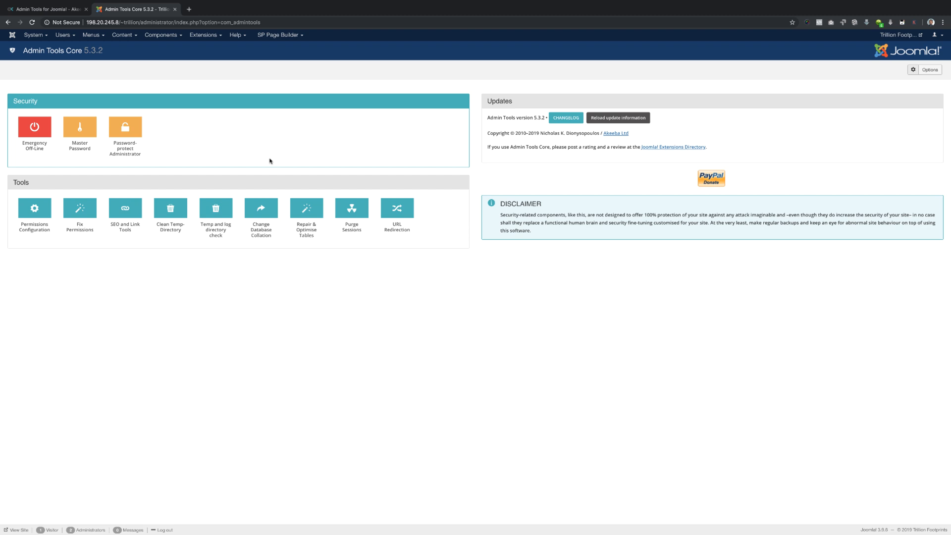
mouse_move(217, 173)
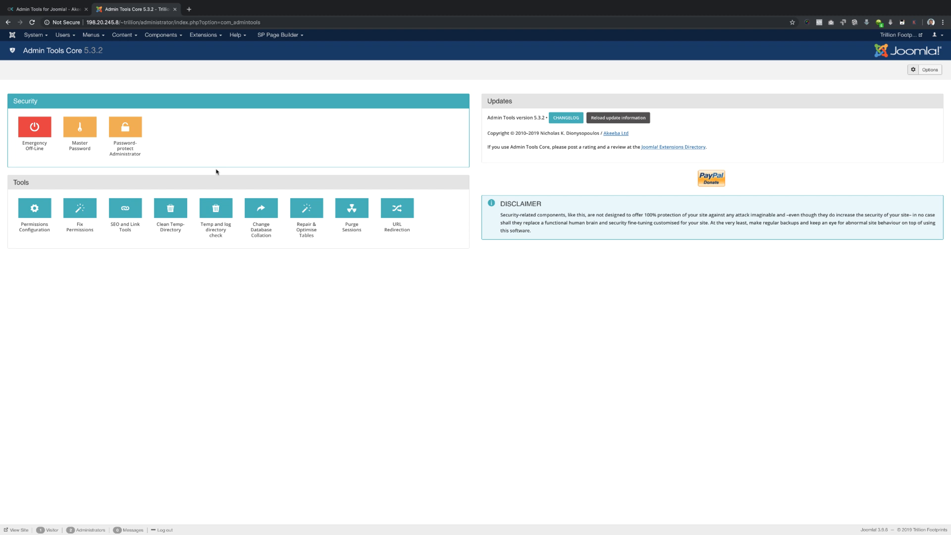
mouse_move(212, 171)
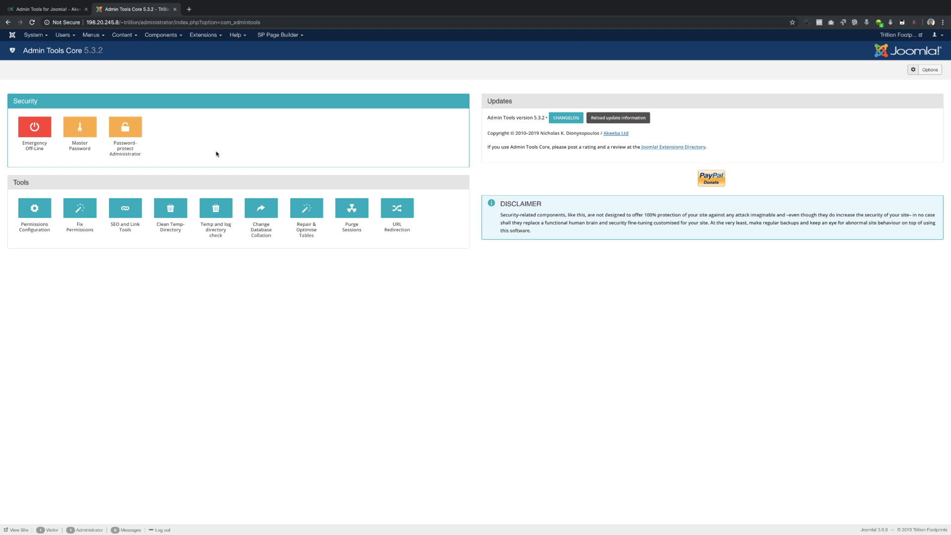
mouse_move(939, 36)
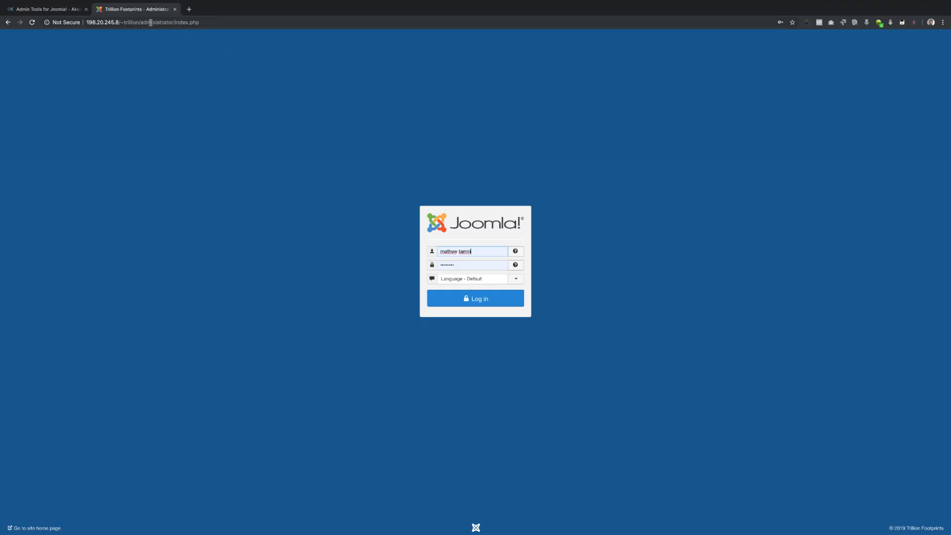
mouse_move(258, 199)
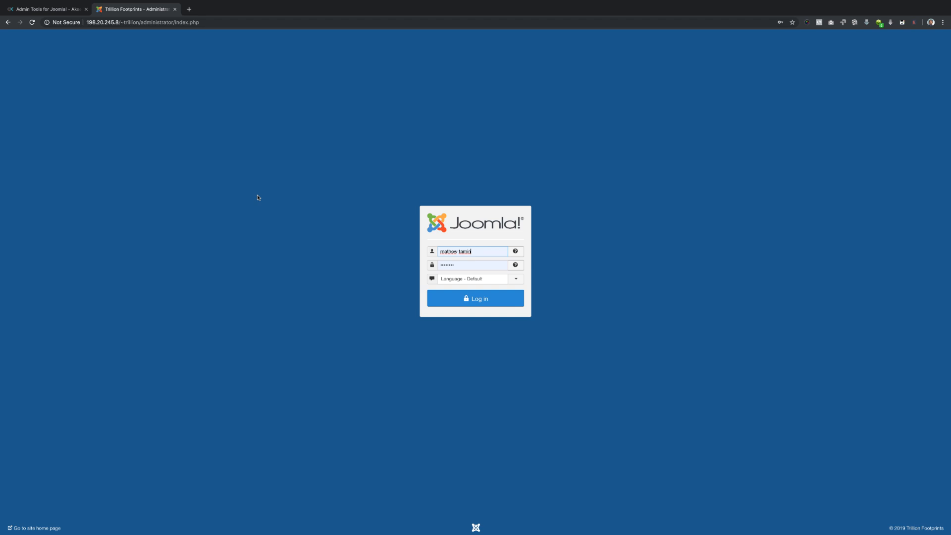
mouse_move(359, 311)
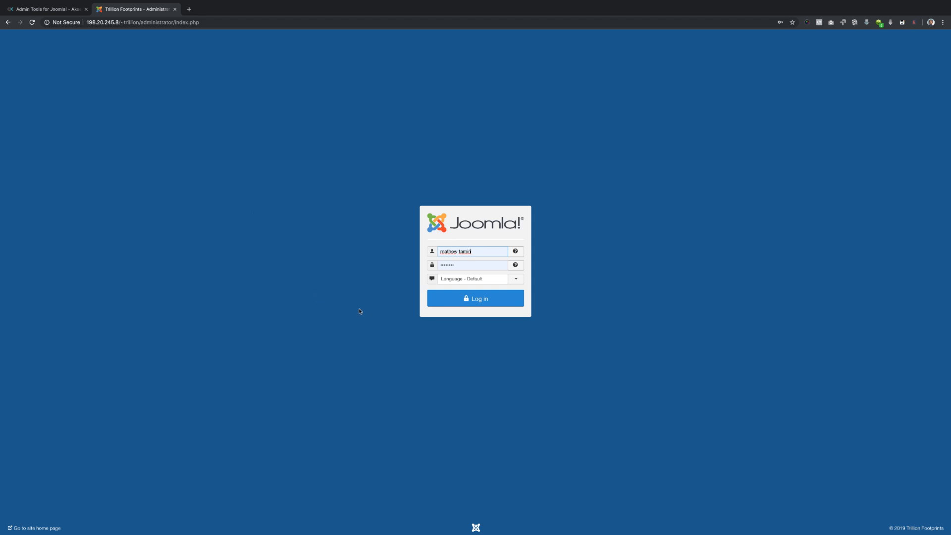
mouse_move(356, 285)
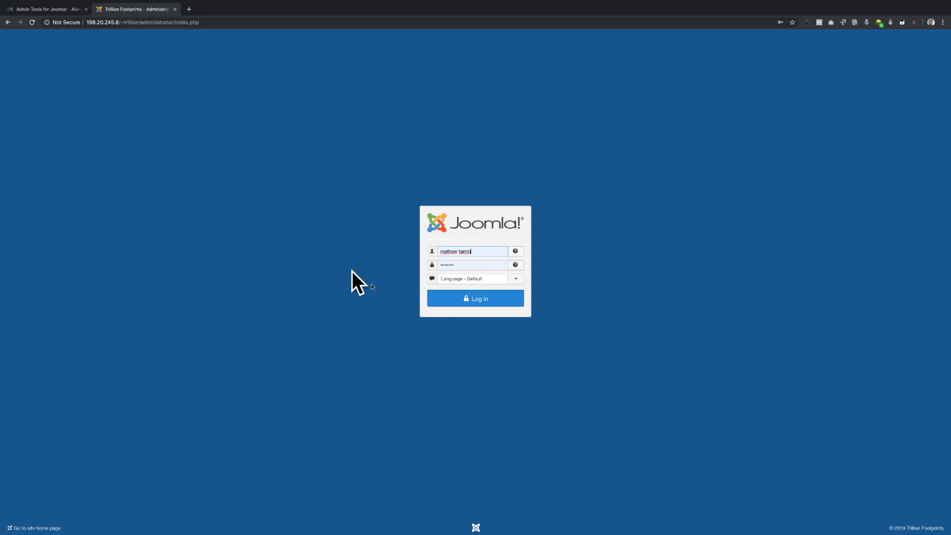
Log in, go to Components > Admin Tools and choose Password-protect Administrator
click(475, 298)
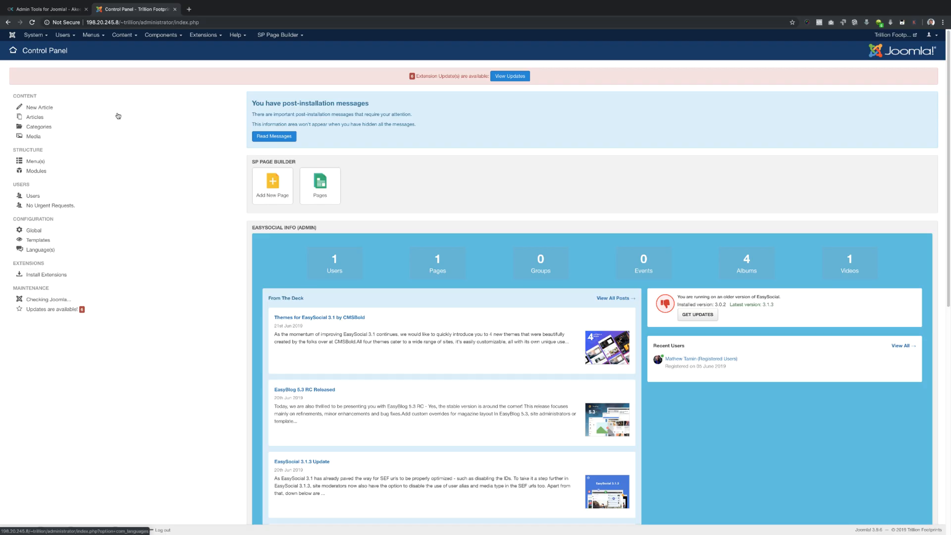
click(162, 35)
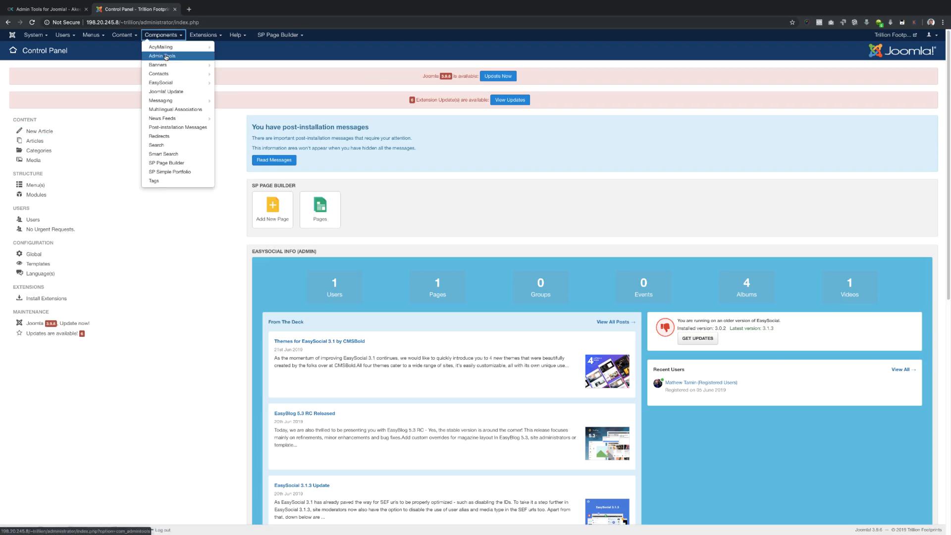
click(162, 56)
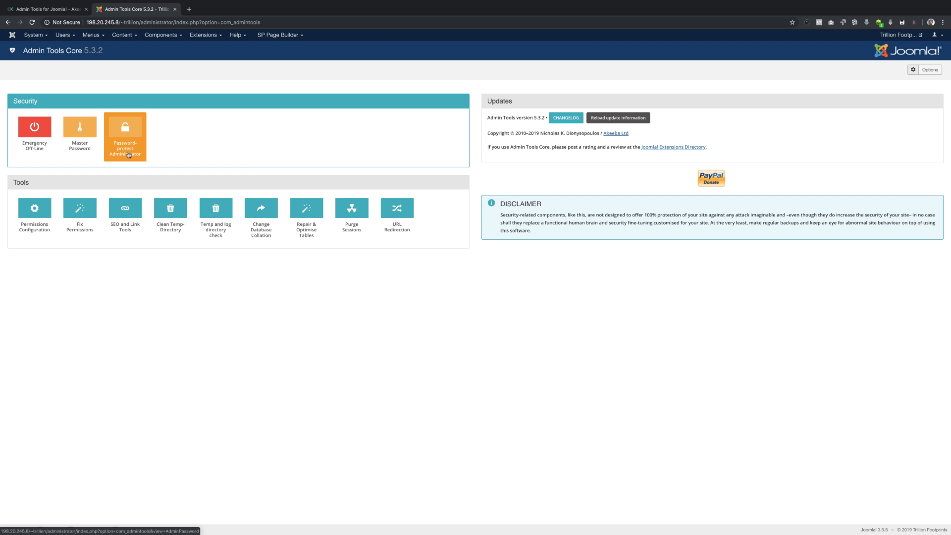
click(125, 136)
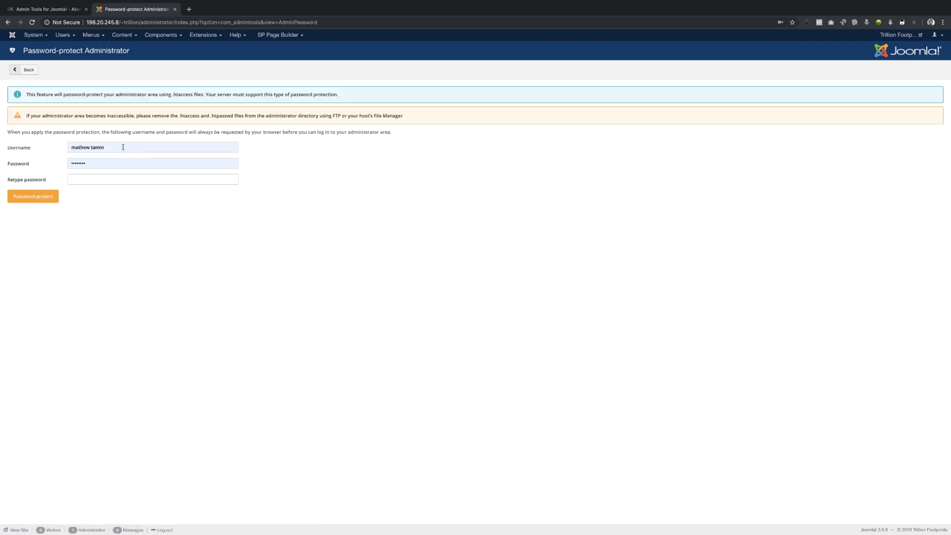
Edit the Username field of the administrator-protection form
click(152, 146)
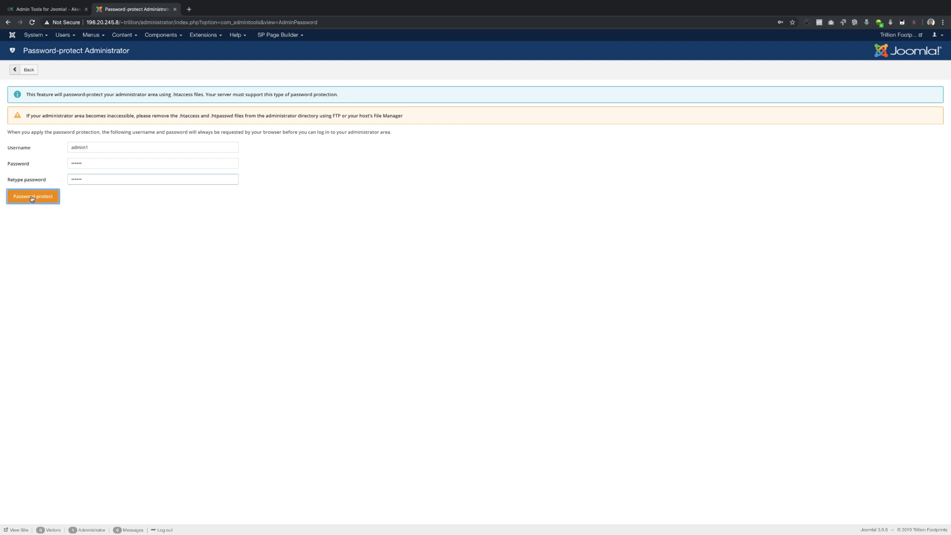
Apply Password-protect and sign in with the new credentials in the browser dialog
click(33, 196)
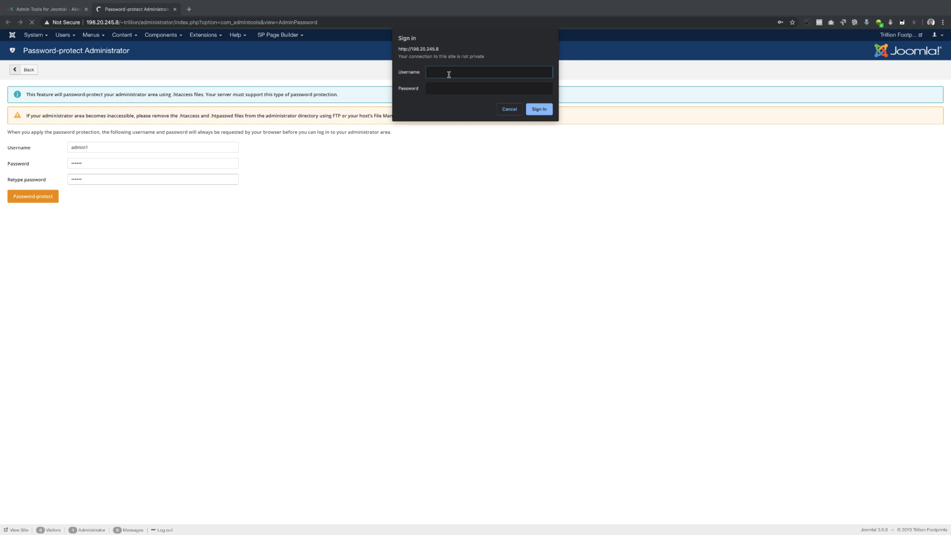
mouse_move(440, 87)
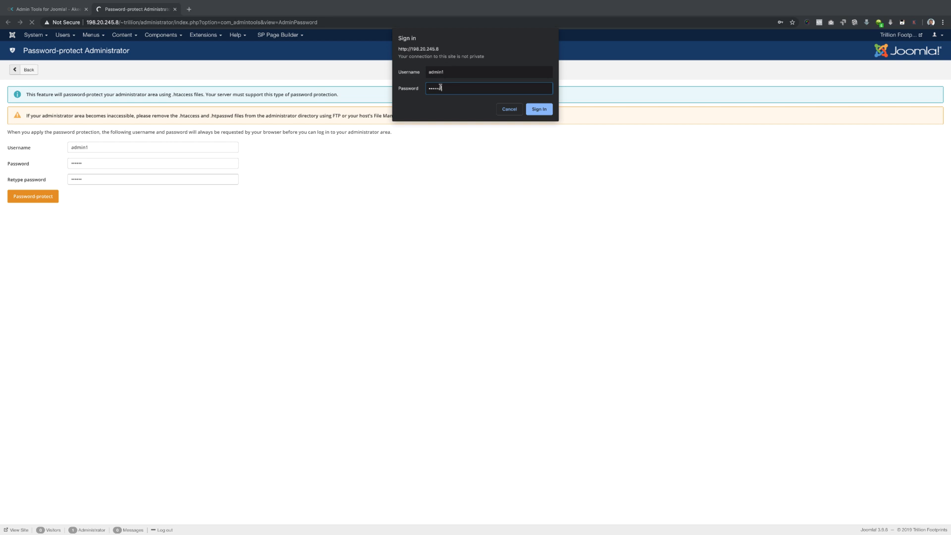
click(538, 108)
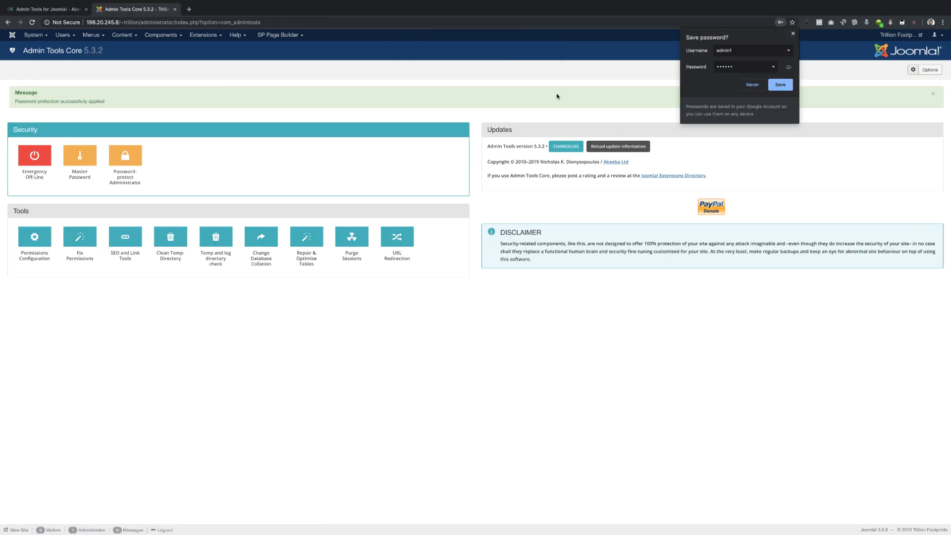